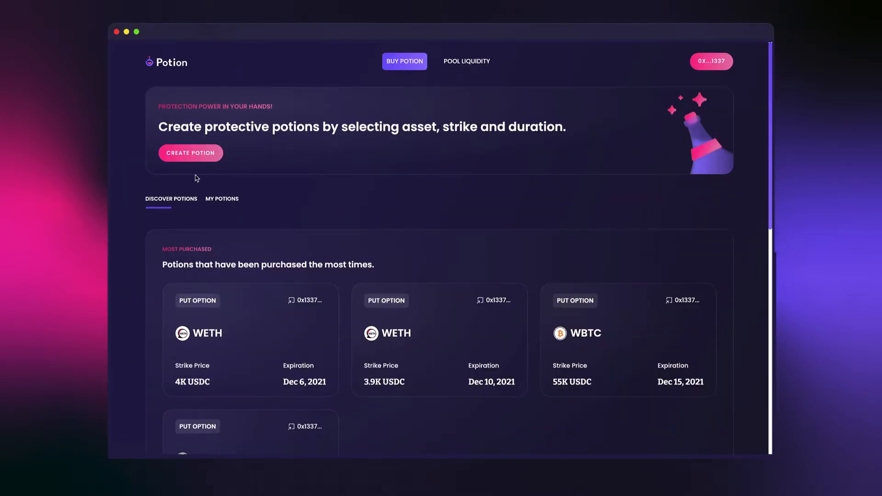
Step: Scroll the page and enter '000' into a field before starting the recipe
scroll(down, 3)
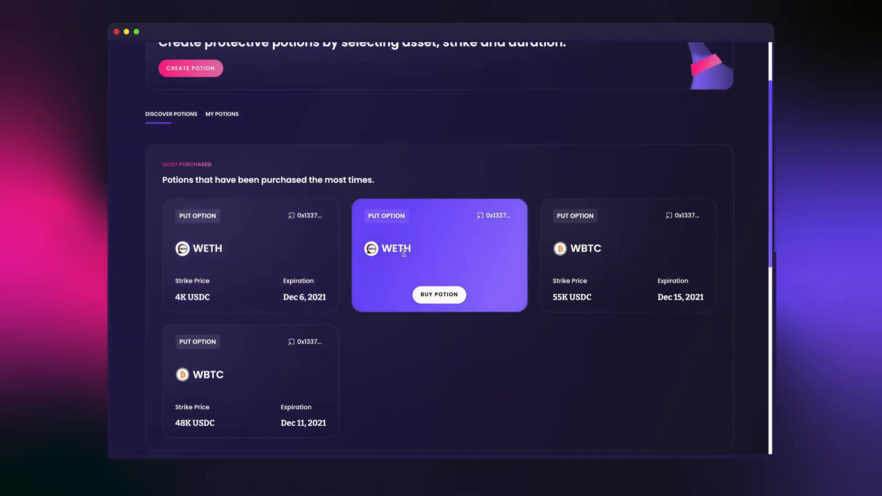
mouse_move(502, 258)
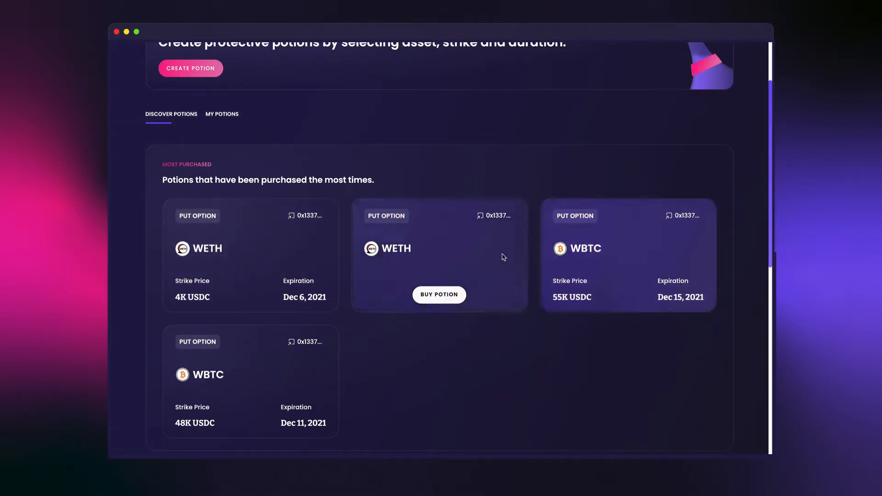
click(222, 114)
text(55)
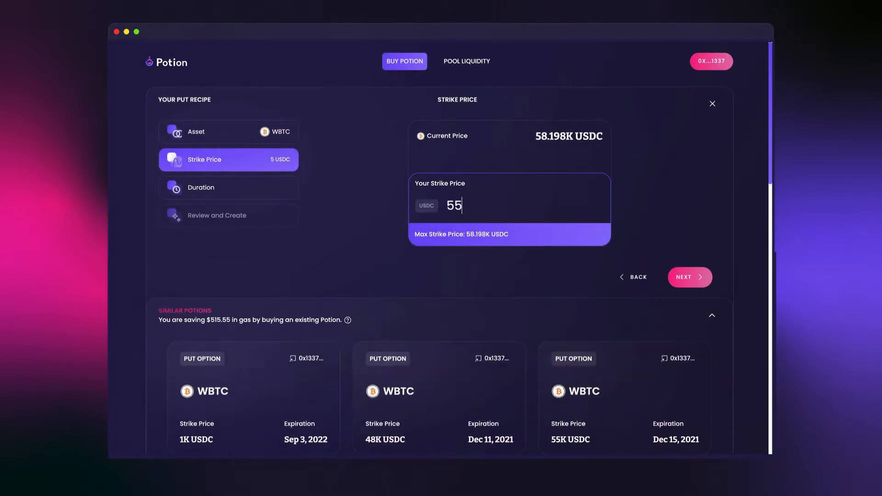
text(000)
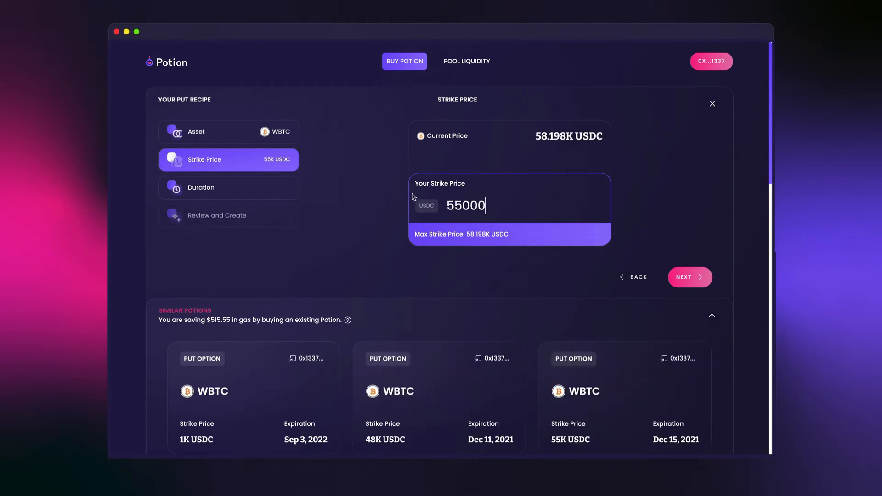
scroll(down, 3)
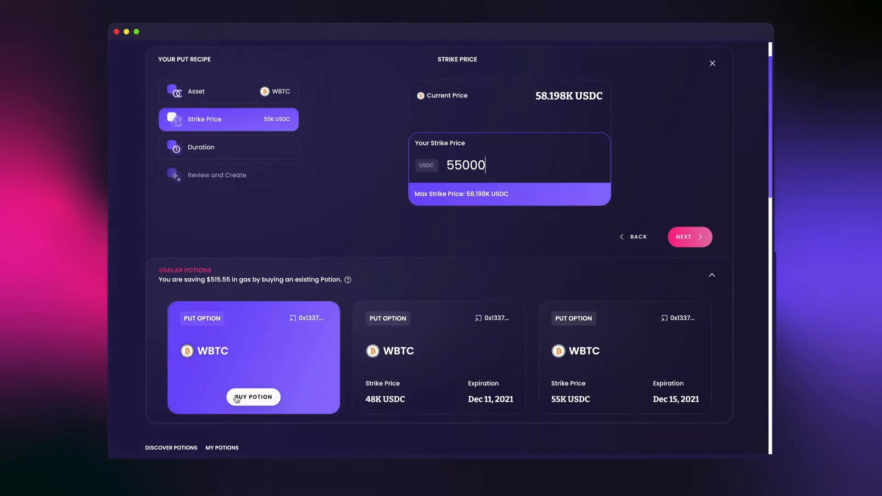
click(711, 63)
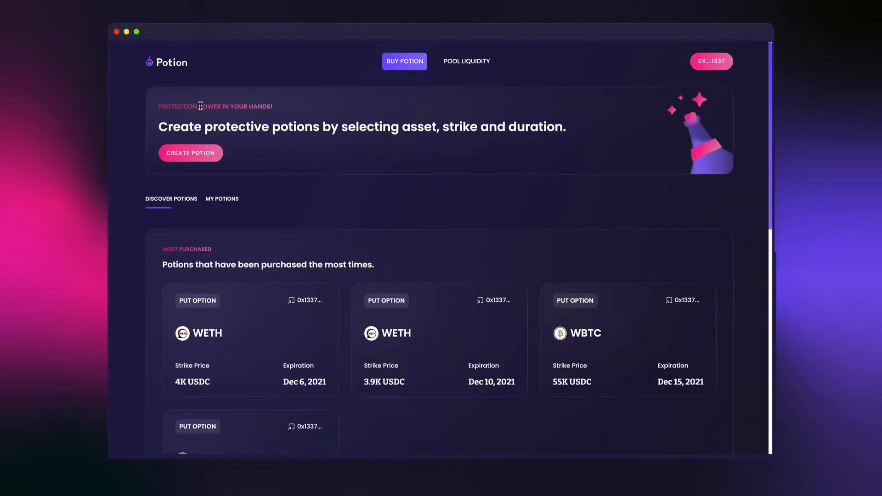
Step: Start a new put potion on WETH with a 4,000 USDC strike price
click(191, 152)
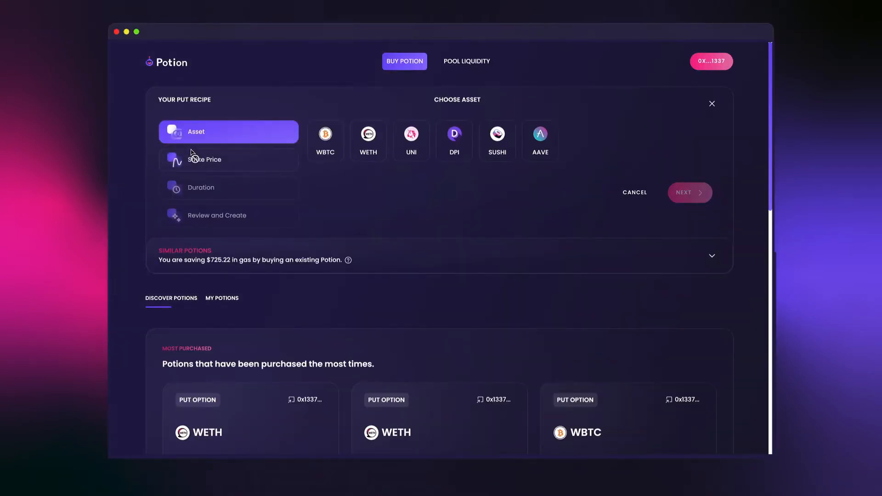
mouse_move(324, 158)
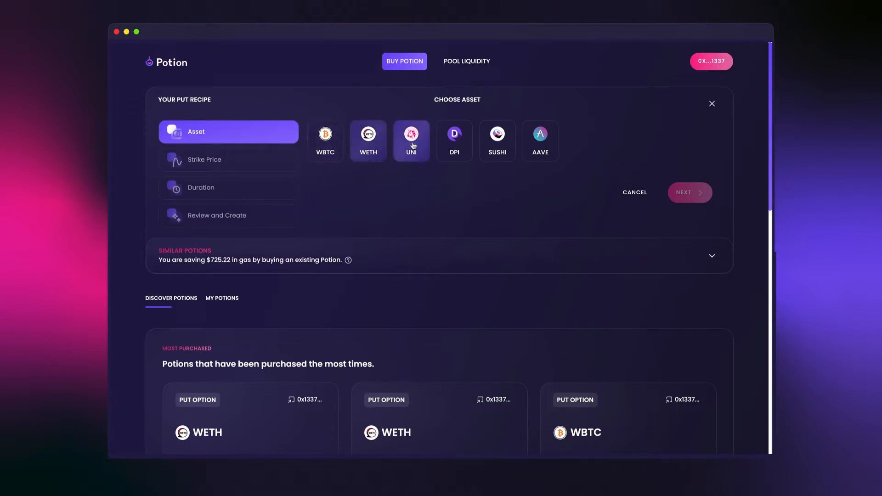
click(368, 141)
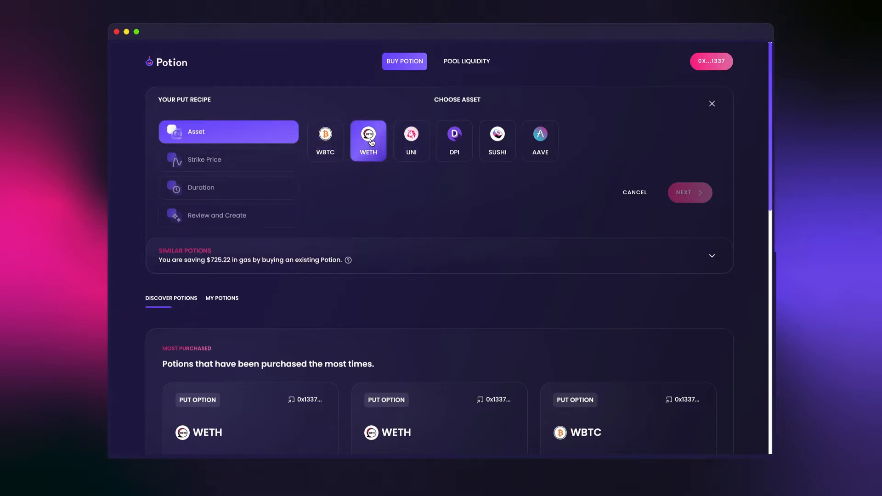
click(368, 140)
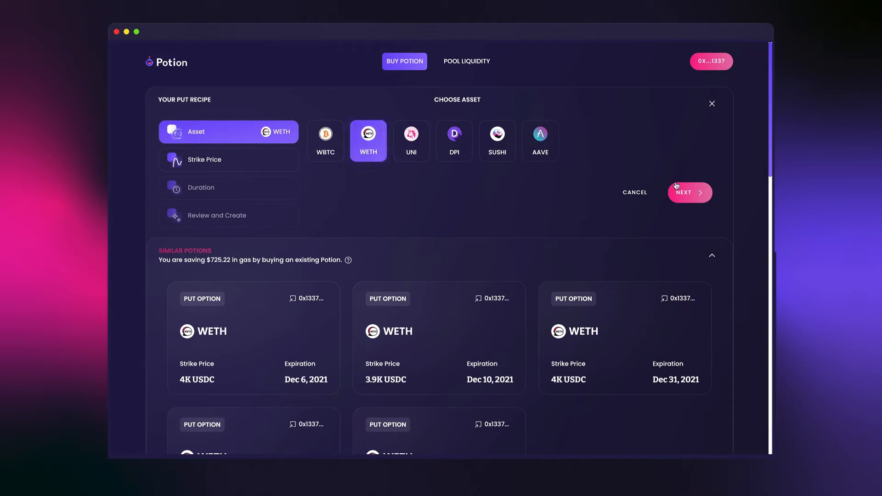
click(689, 192)
text(4)
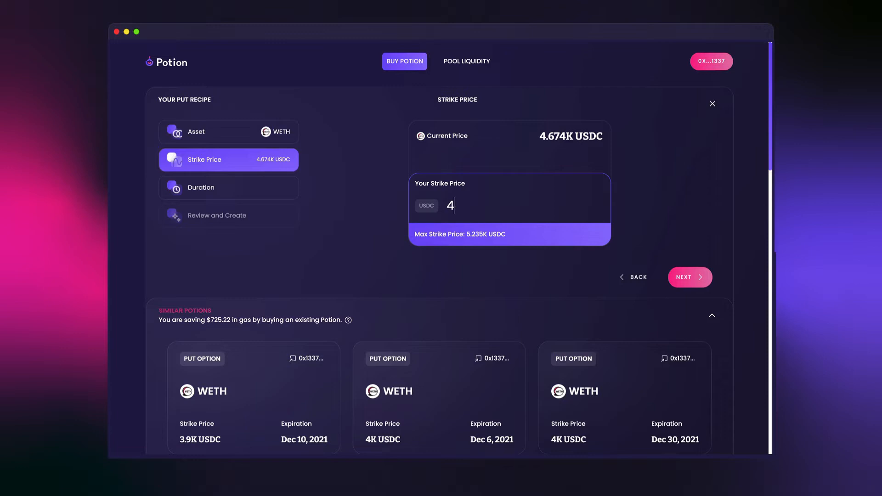
text(000)
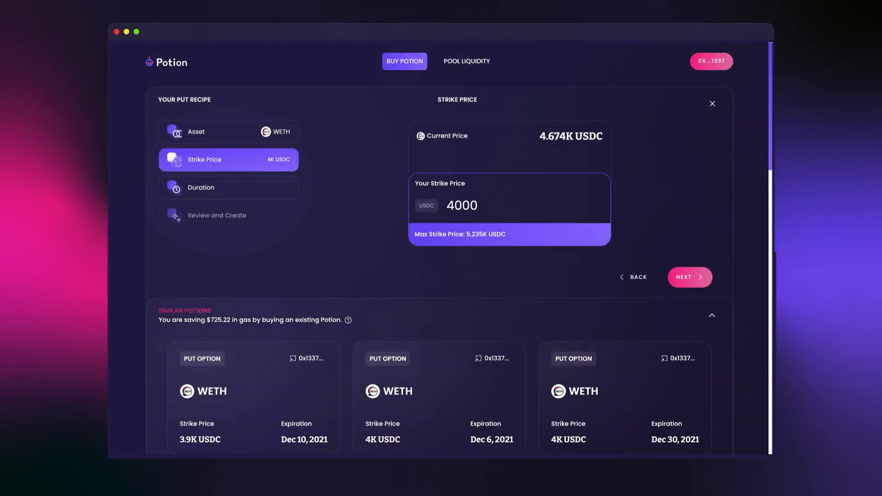
click(690, 276)
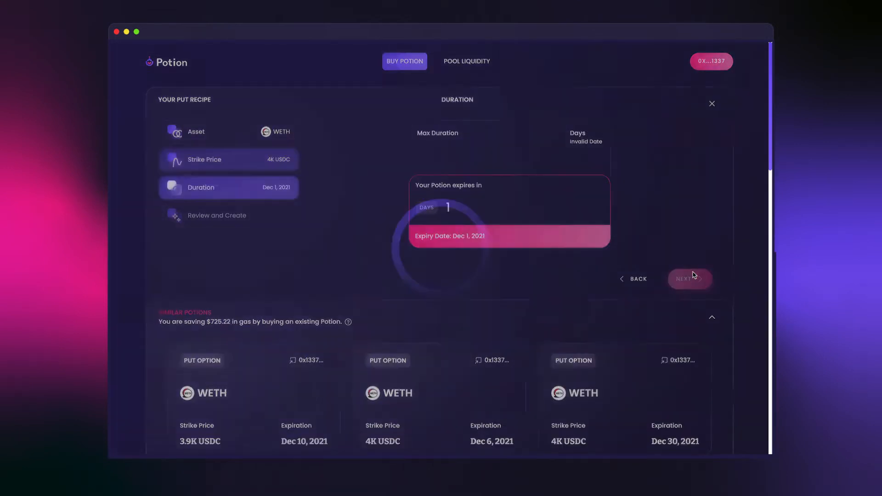
Step: Set the potion duration to 10 days, expiring Dec 10, 2021
text(10)
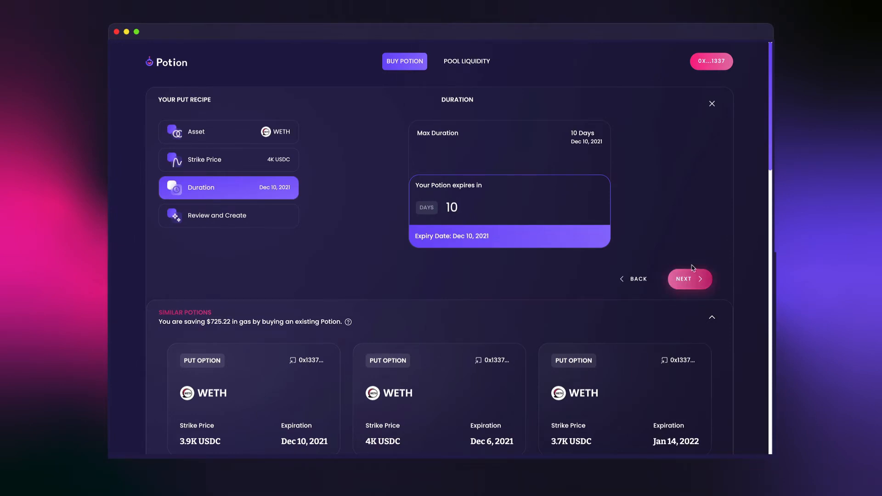
mouse_move(687, 279)
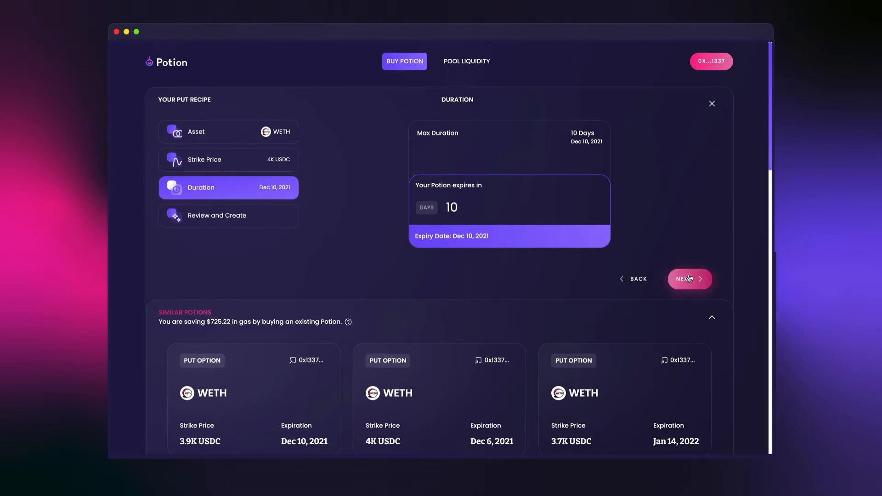
click(688, 279)
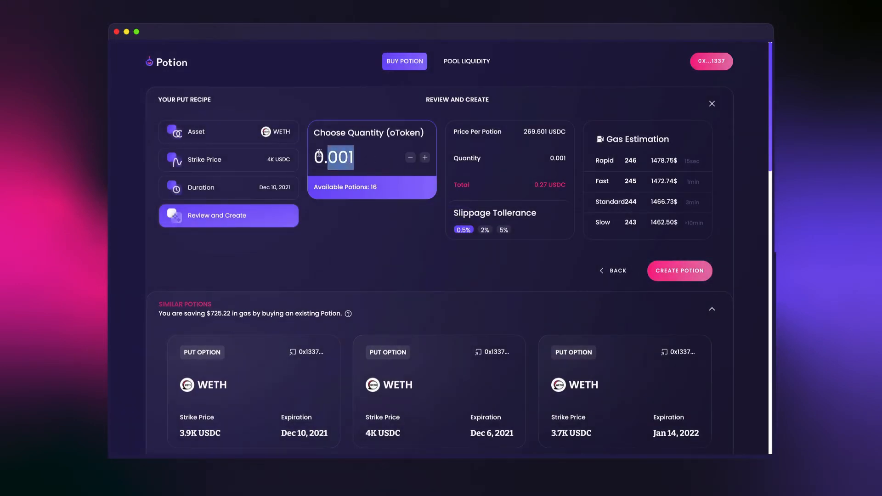
Step: Review the quantity-2 recipe totalling 605.923 USDC, browse Similar Potions, and create it
click(679, 270)
text(2)
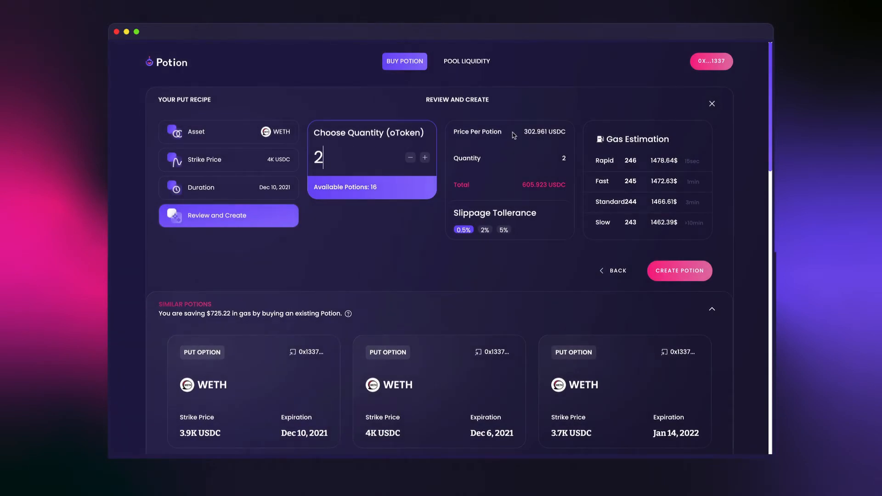
mouse_move(541, 142)
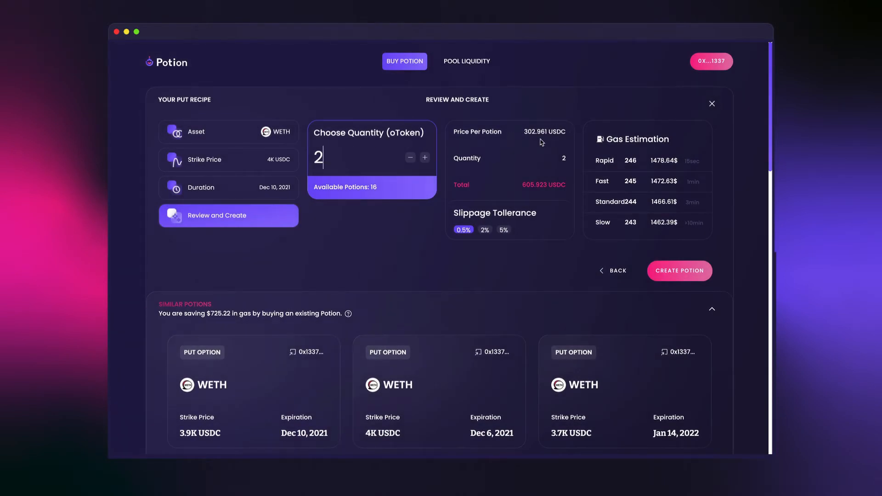
mouse_move(679, 146)
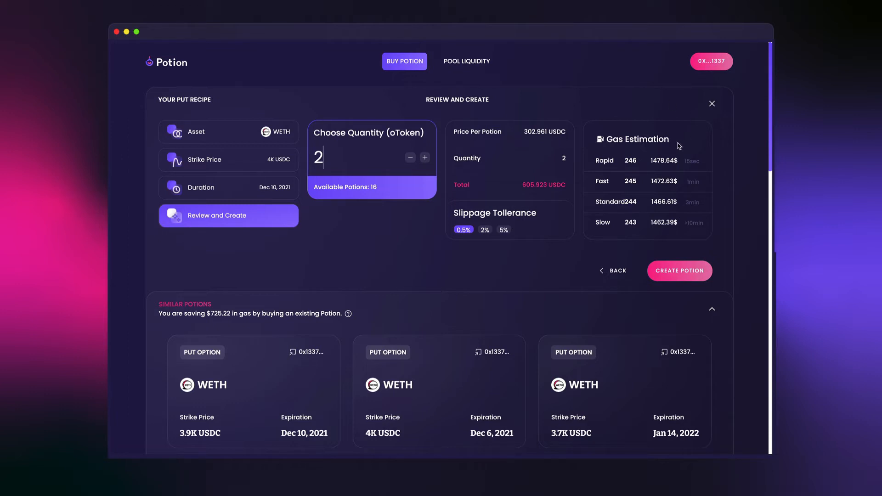
scroll(down, 3)
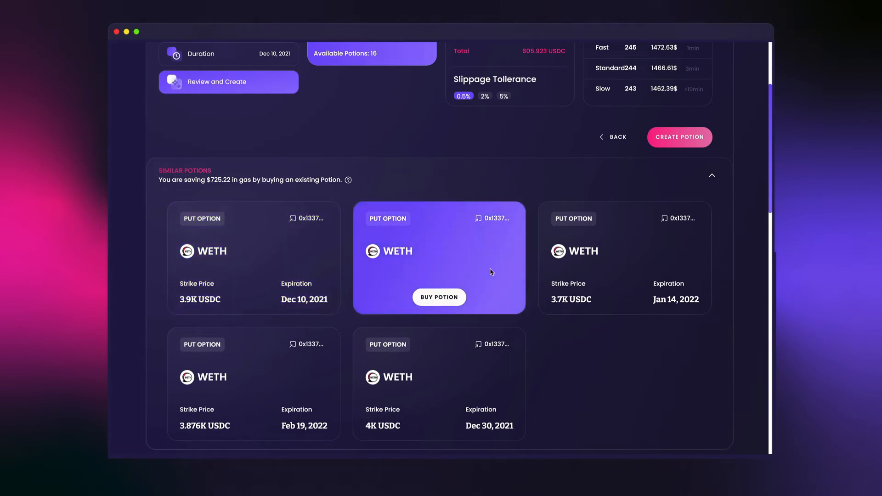
mouse_move(490, 361)
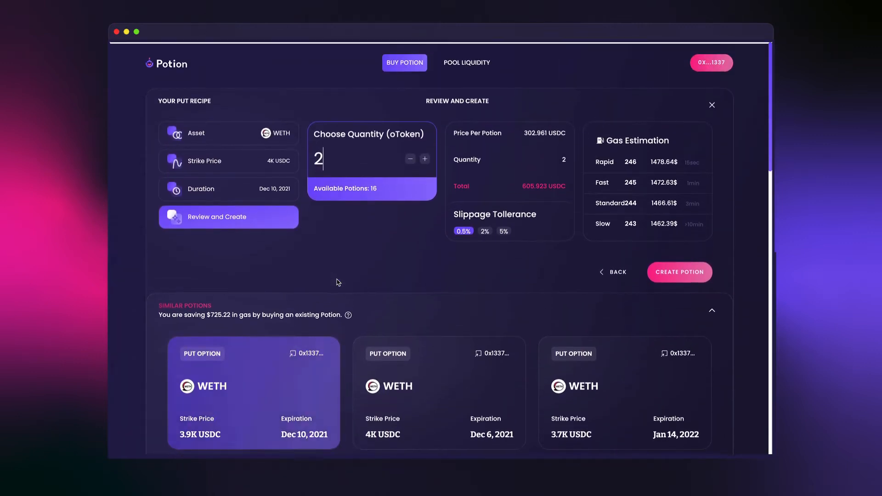
click(679, 273)
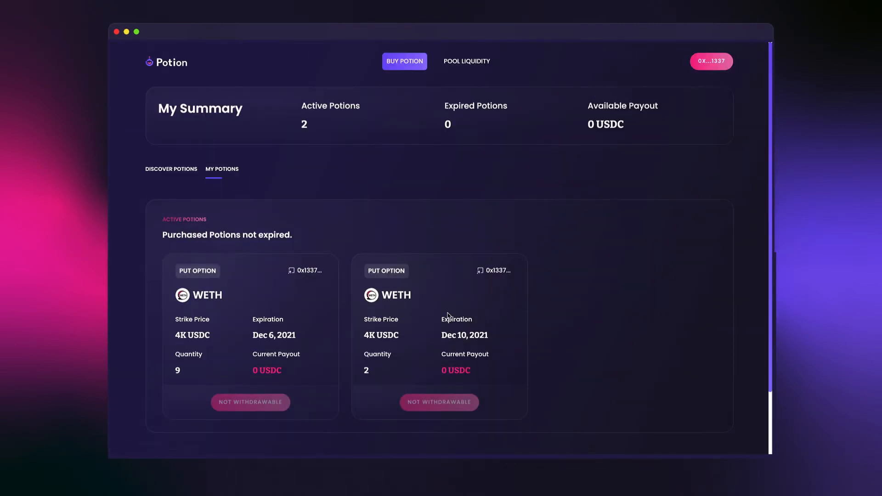
Step: Inspect the new 4K WETH put card, then return to Discover Potions
click(438, 335)
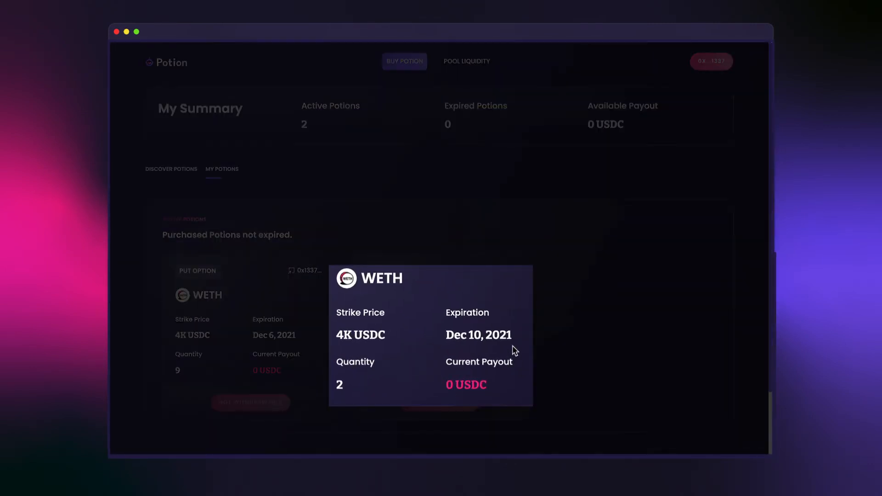
click(171, 169)
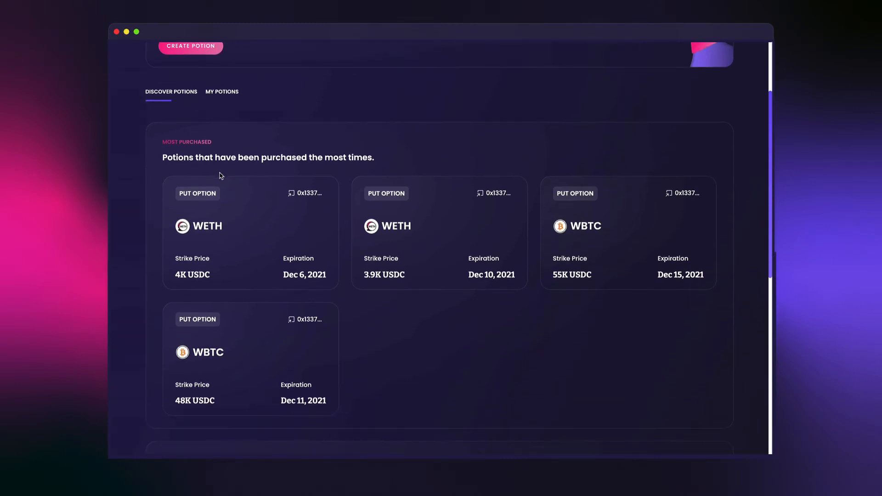
mouse_move(394, 242)
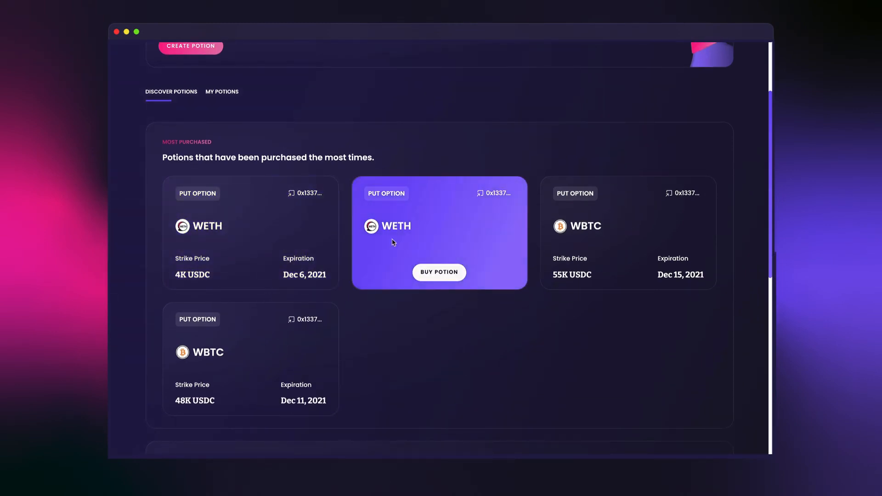
mouse_move(251, 272)
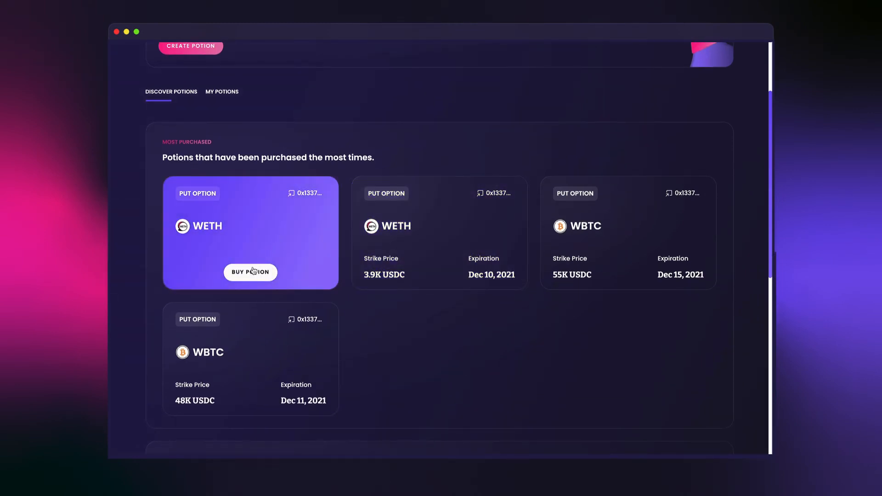
Step: Buy 5 WETH 4K USDC puts expiring Dec 6, 2021 for 1.845K USDC
click(250, 273)
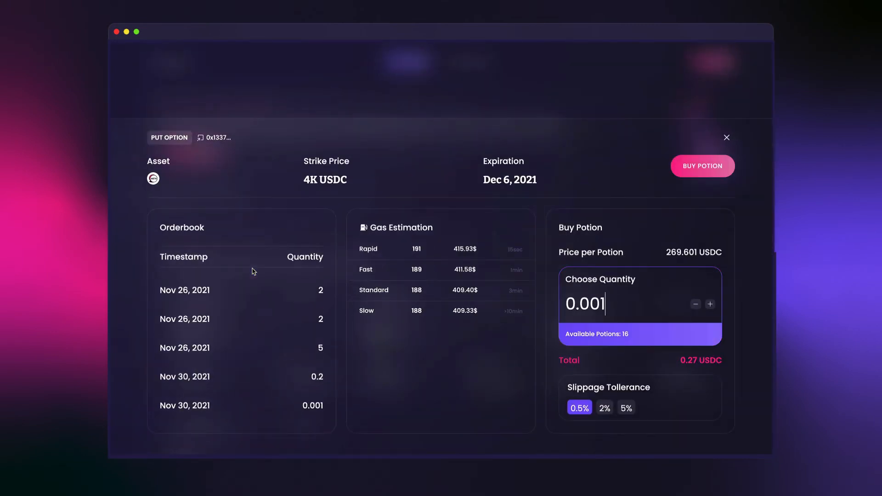
mouse_move(270, 409)
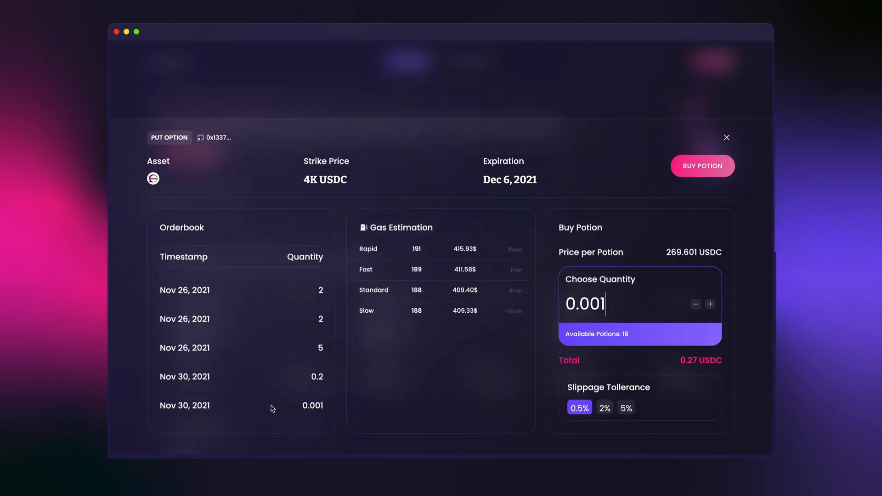
mouse_move(346, 268)
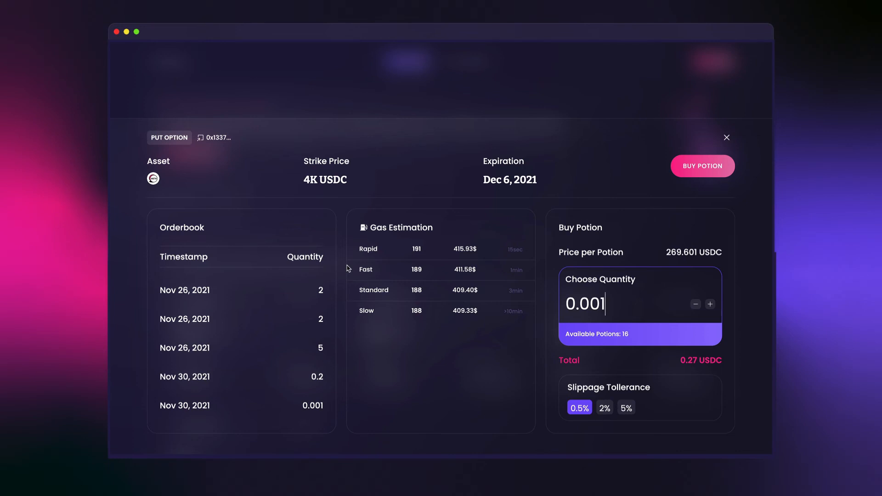
mouse_move(537, 250)
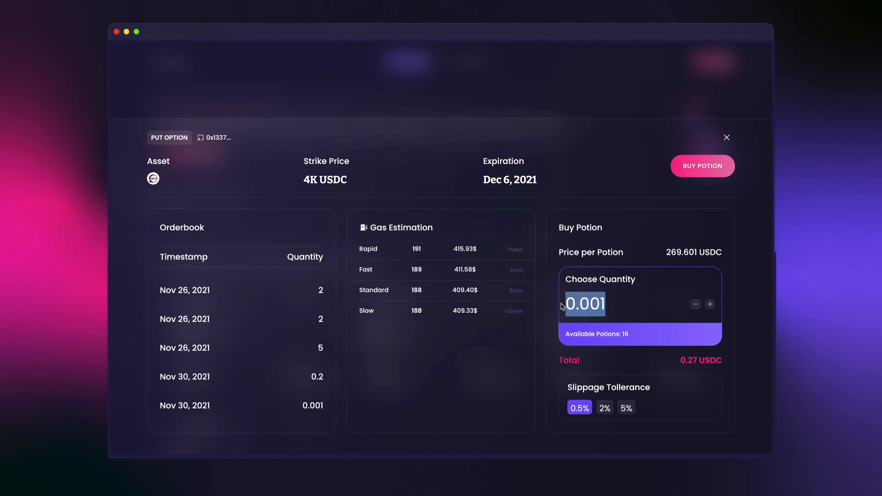
click(702, 166)
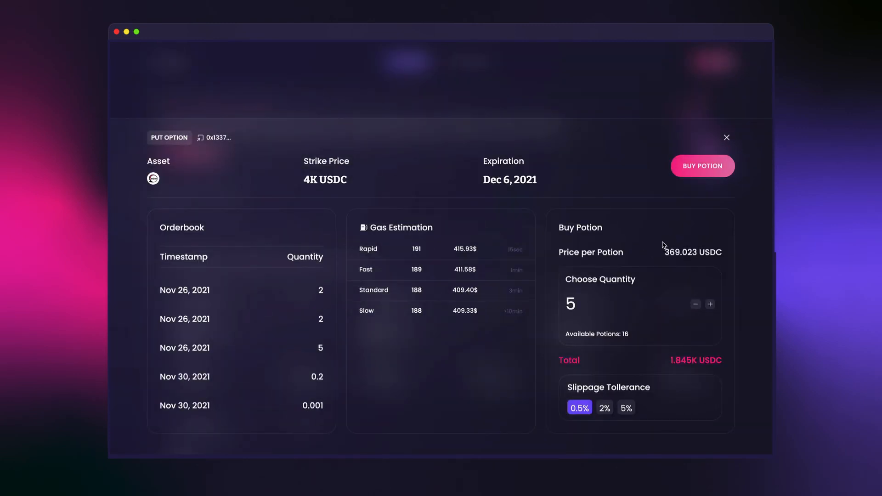
click(726, 138)
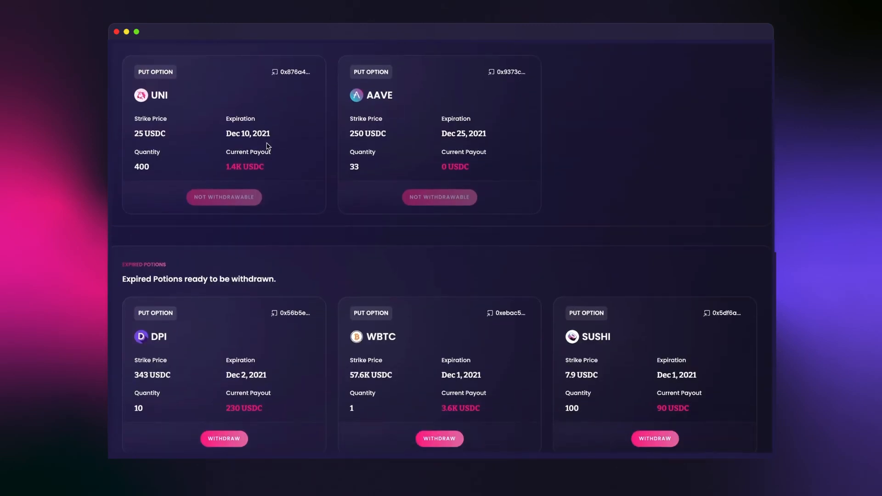